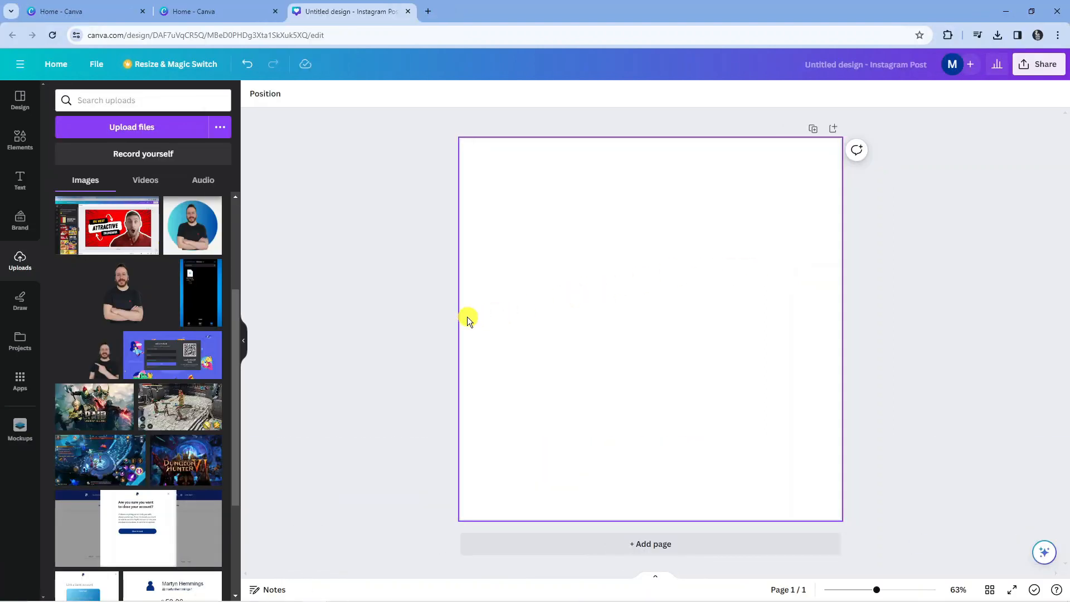
pyautogui.moveTo(283, 306)
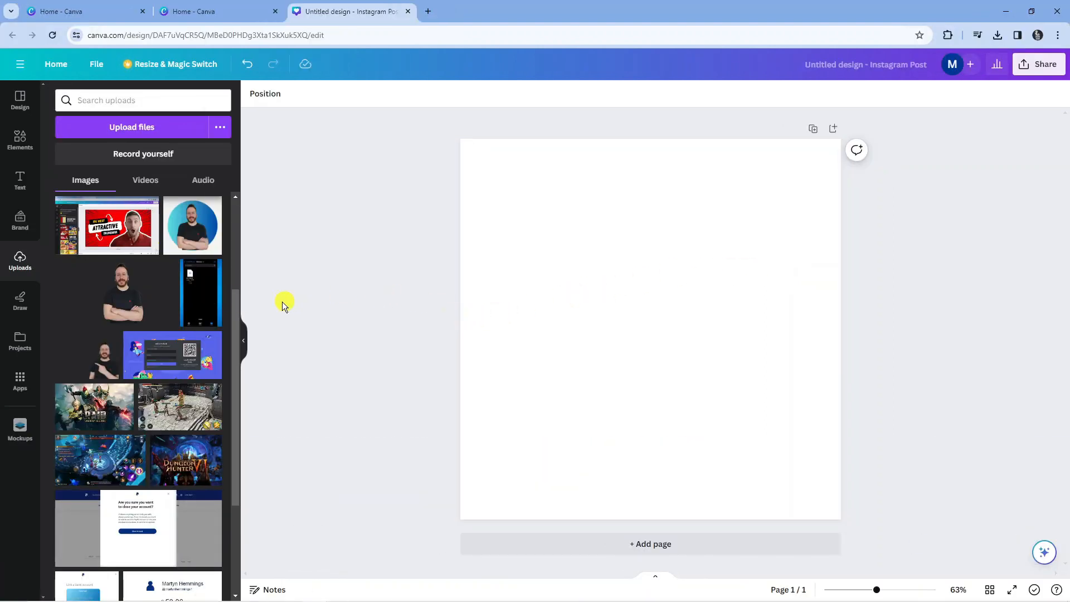
pyautogui.moveTo(219, 266)
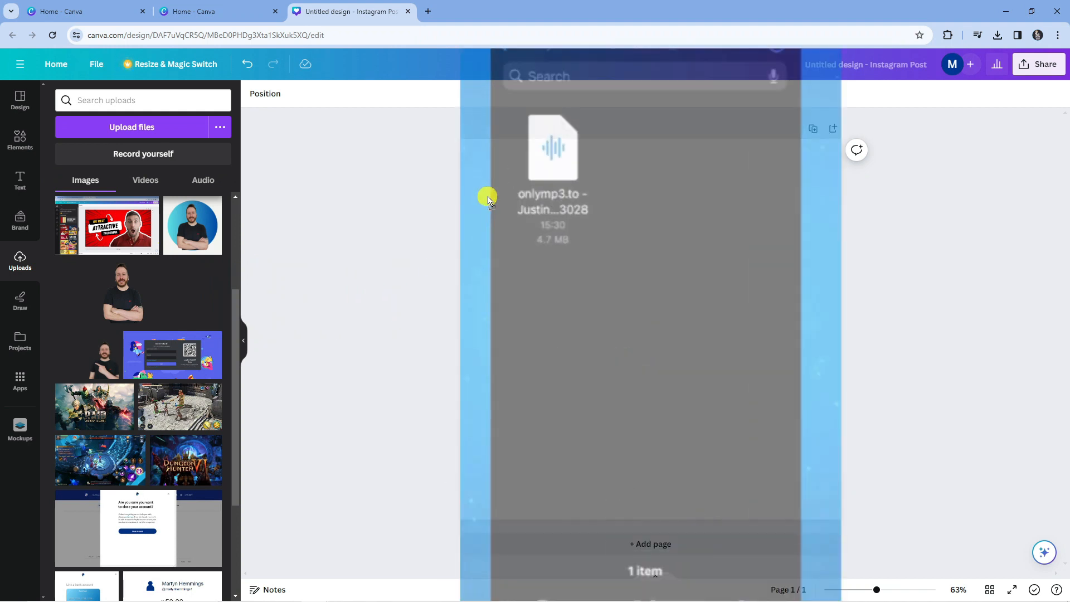
# - Drop the phone screenshot onto the blank post page so it fills the page
pyautogui.click(552, 146)
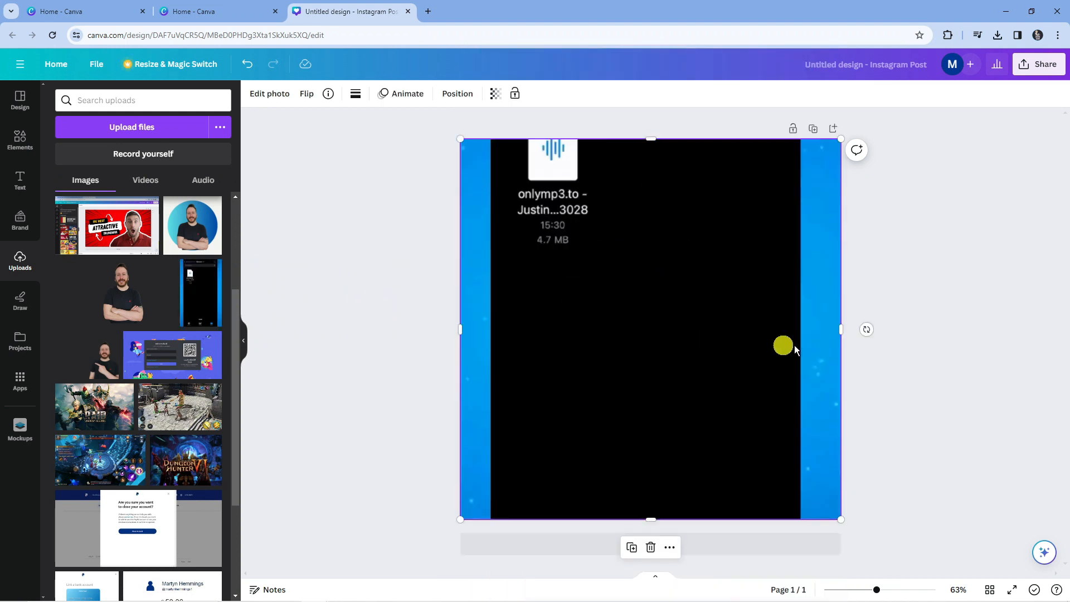
pyautogui.moveTo(651, 137)
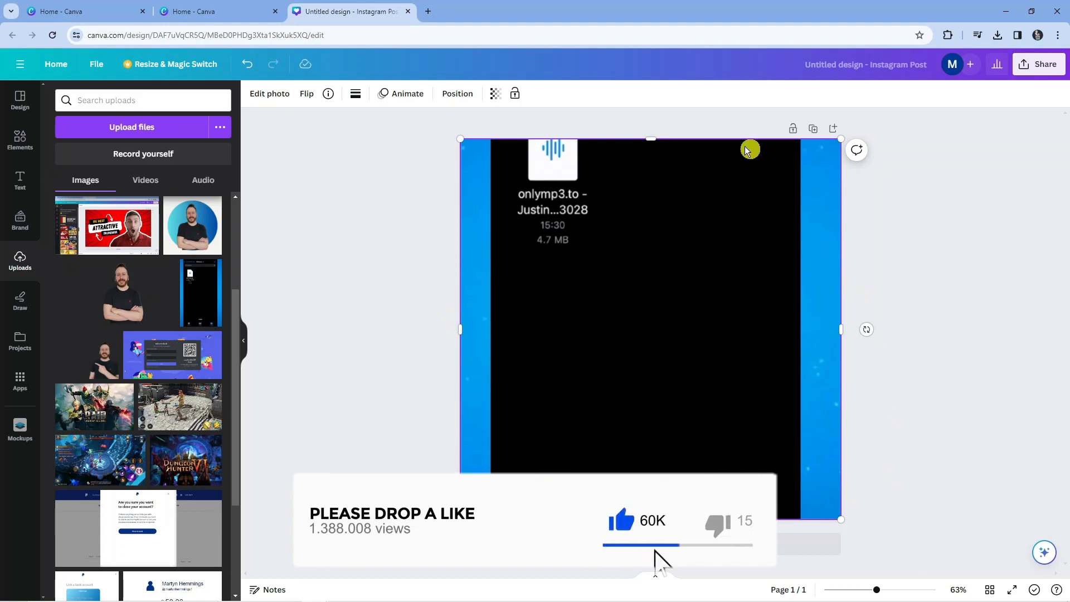
# - Drag the screenshot's top edge down to trim it, then back up past the page top
pyautogui.moveTo(650, 138); pyautogui.dragTo(657, 148)
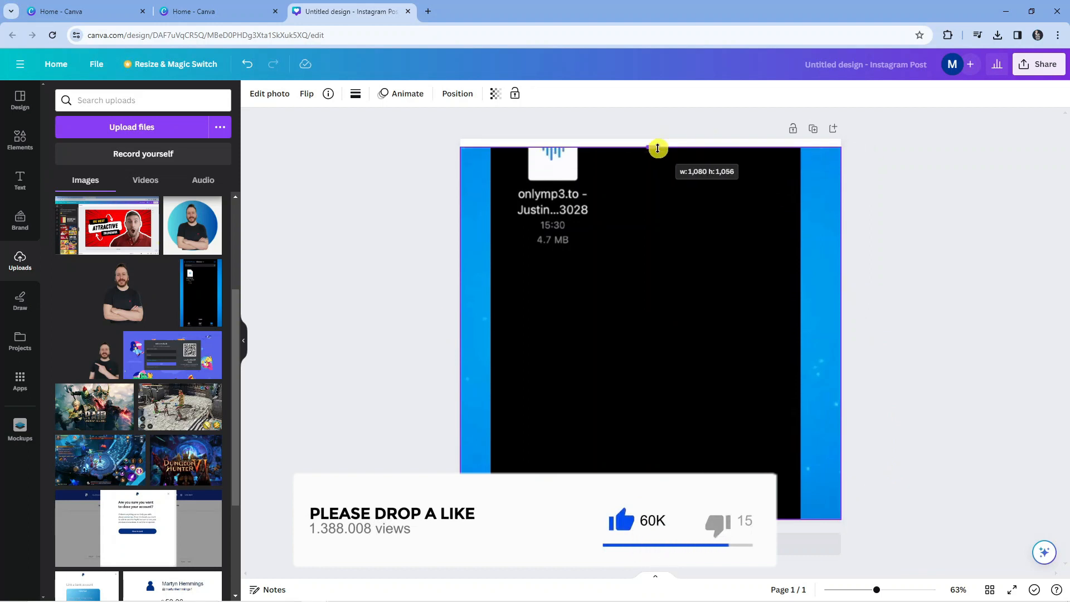
pyautogui.moveTo(657, 148); pyautogui.dragTo(666, 197)
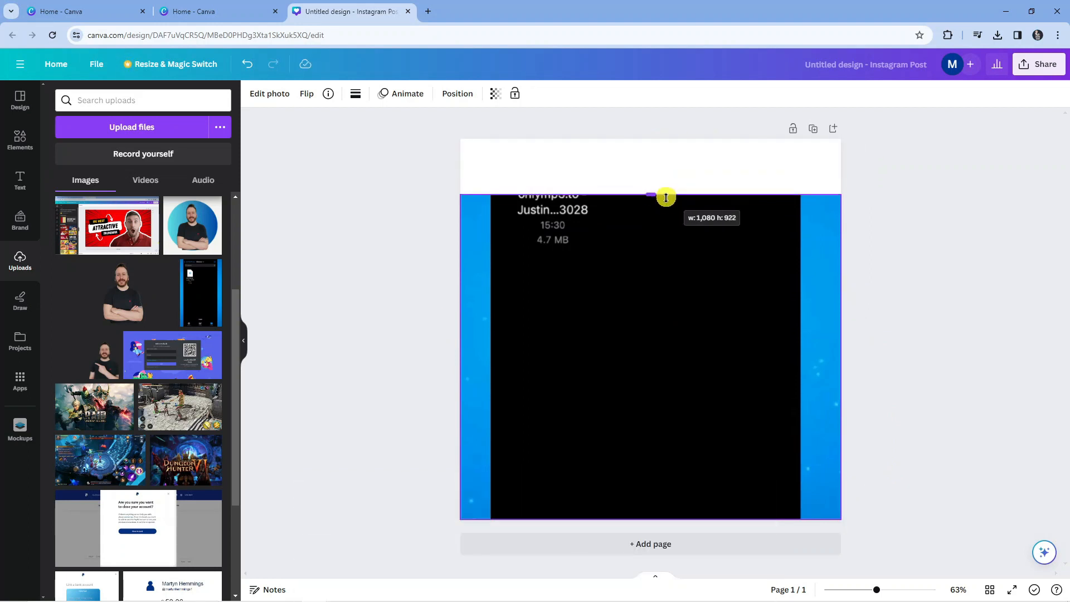
pyautogui.moveTo(666, 198); pyautogui.dragTo(674, 136)
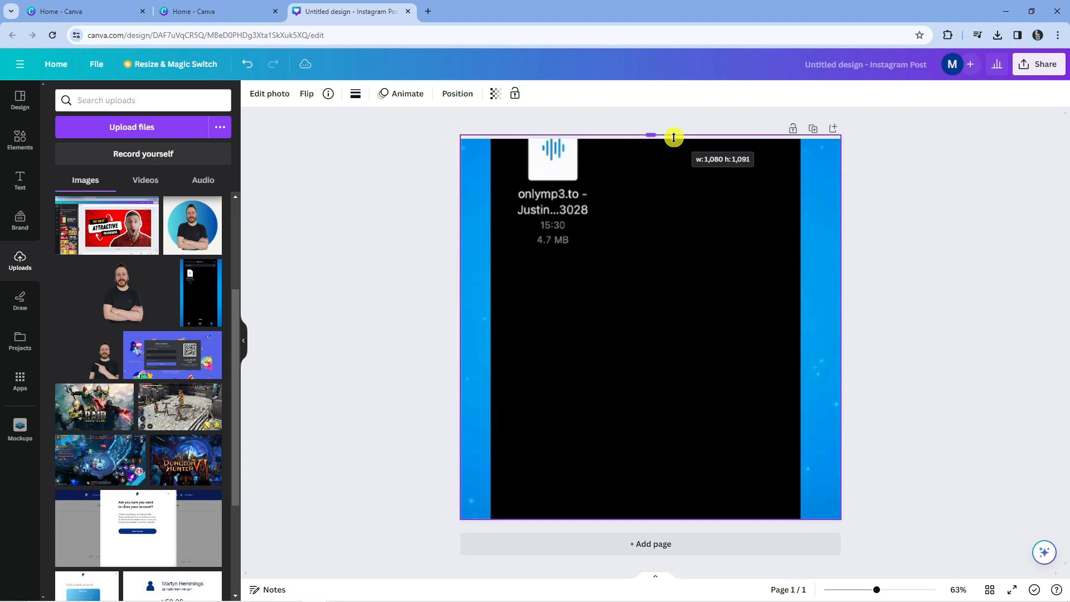
pyautogui.click(269, 94)
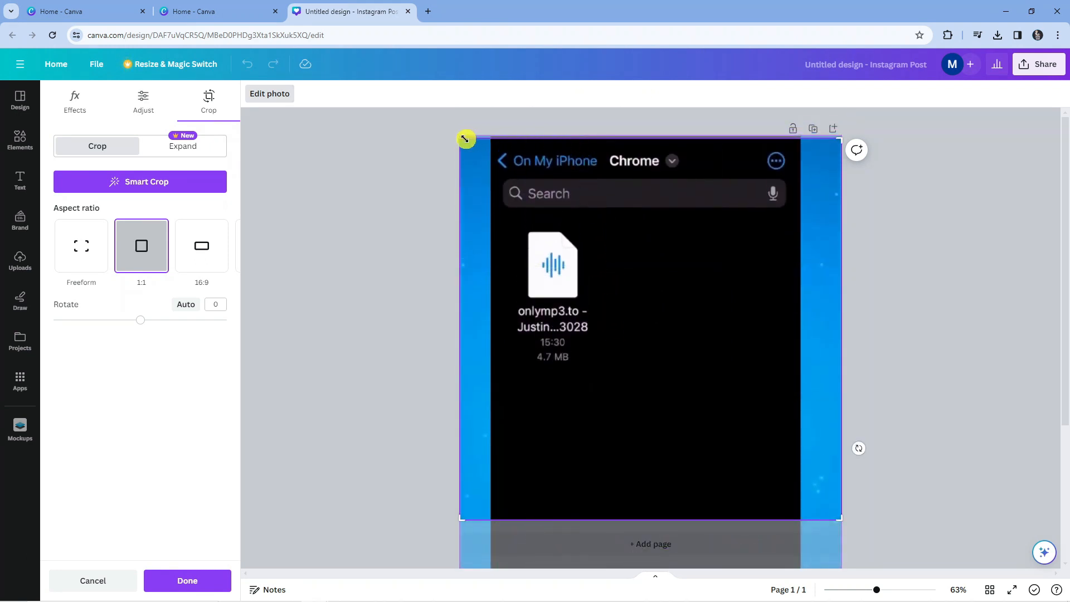
# - Apply a 1:1 square crop showing the iPhone header and search bar at the top
pyautogui.moveTo(466, 138); pyautogui.dragTo(526, 197)
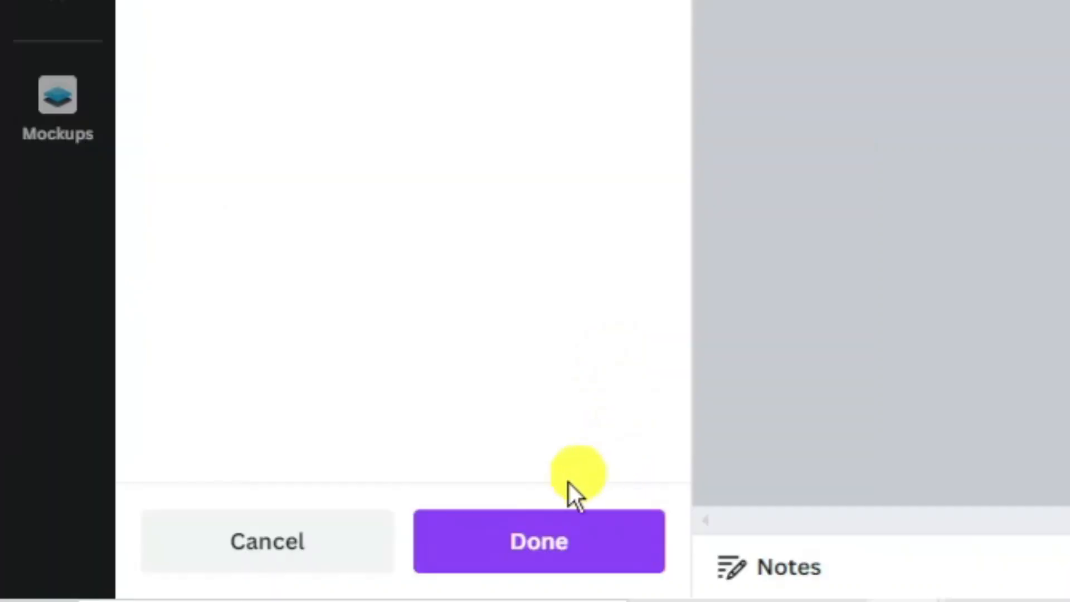
pyautogui.click(538, 540)
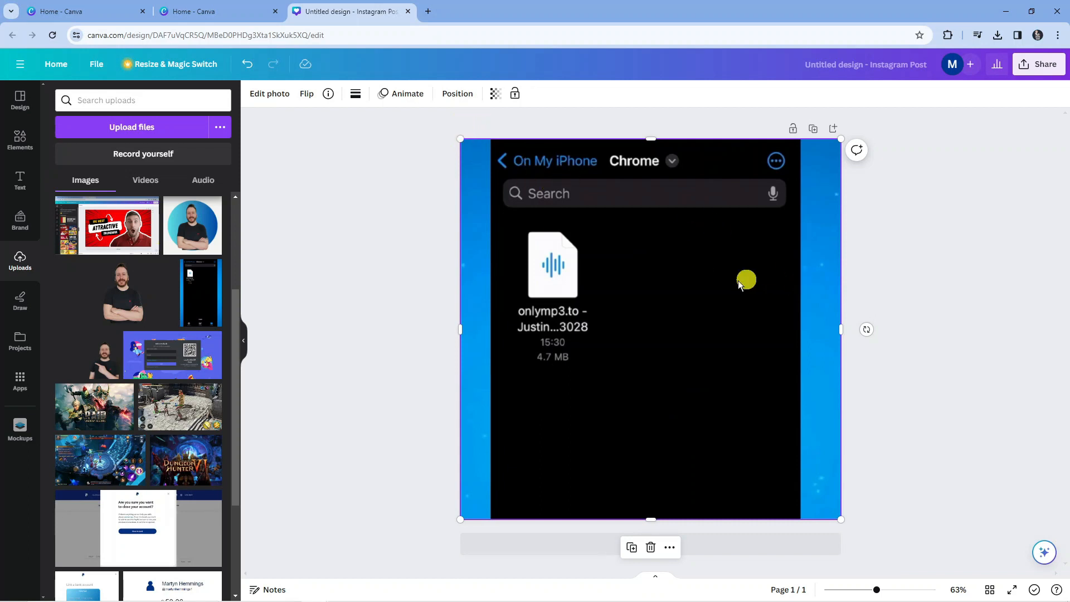
pyautogui.moveTo(938, 260)
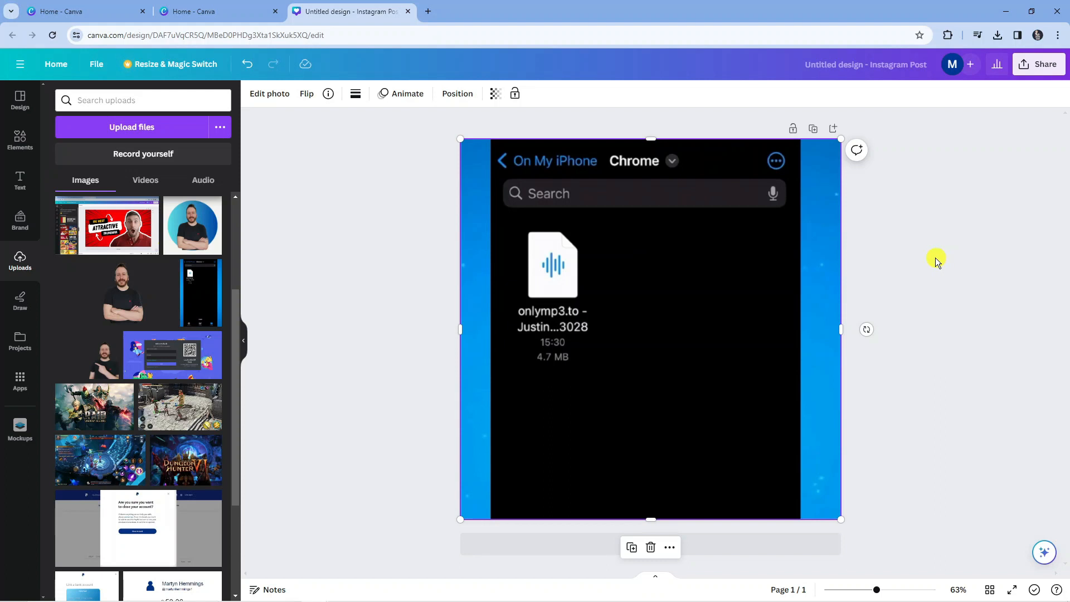
pyautogui.moveTo(915, 266)
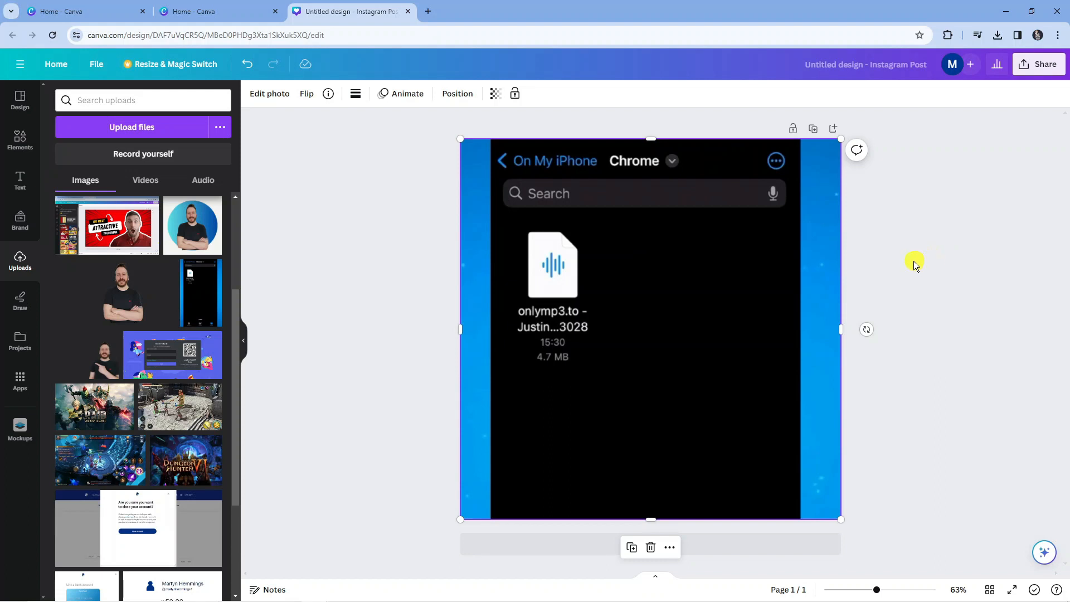